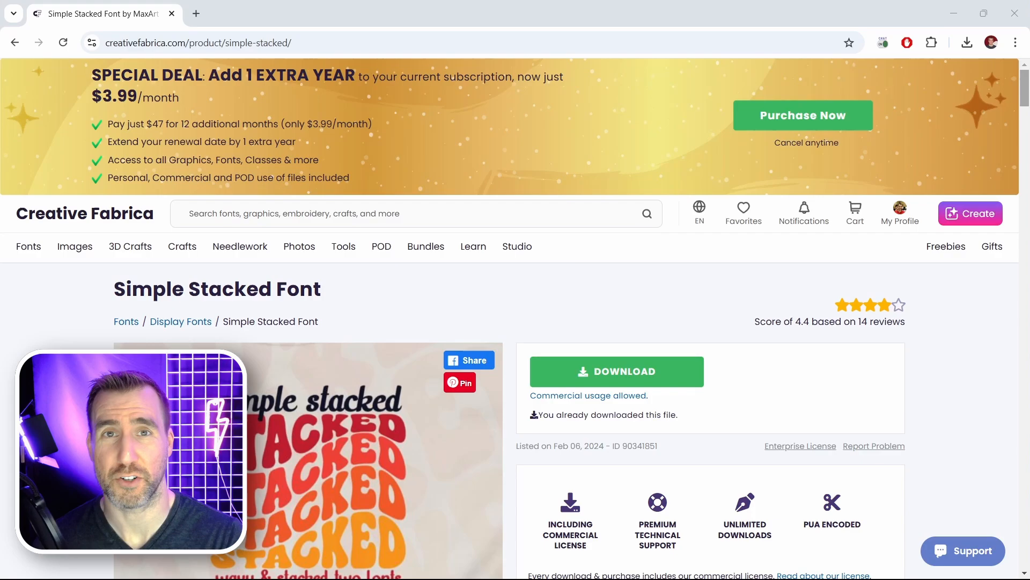
Extract the downloaded font zip and install both Simple Stacked .otf files
{"action": "scroll", "scroll_direction": "down", "scroll_amount": 3}
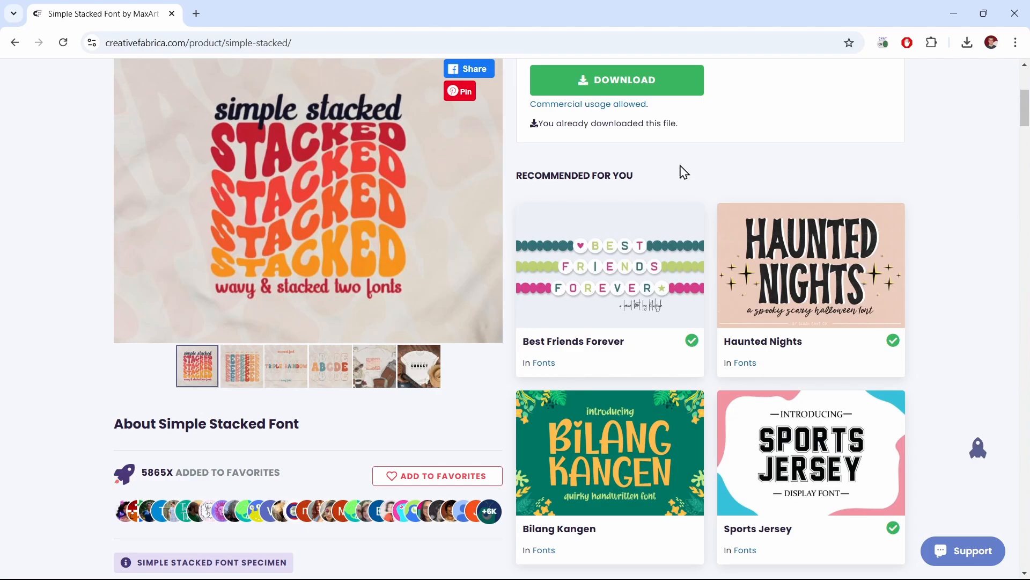
{"action": "left_click", "coordinate": [617, 80]}
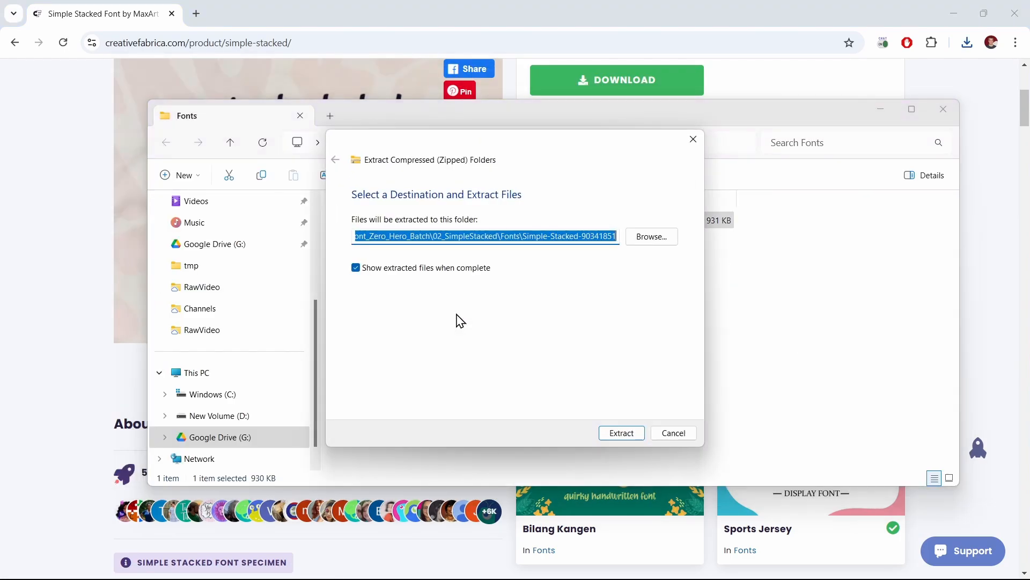
{"action": "left_click", "coordinate": [620, 432]}
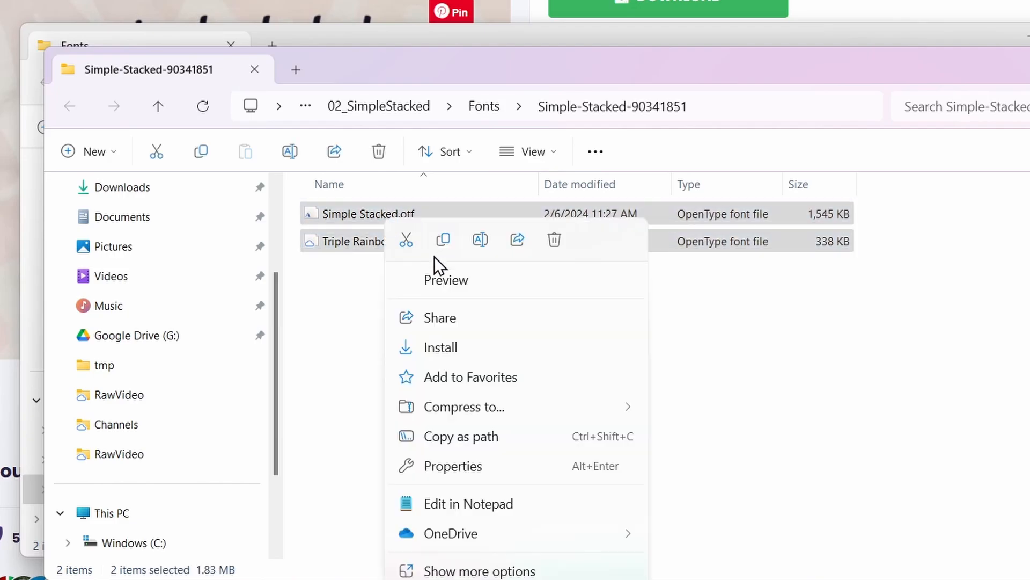
{"action": "left_click", "coordinate": [441, 346]}
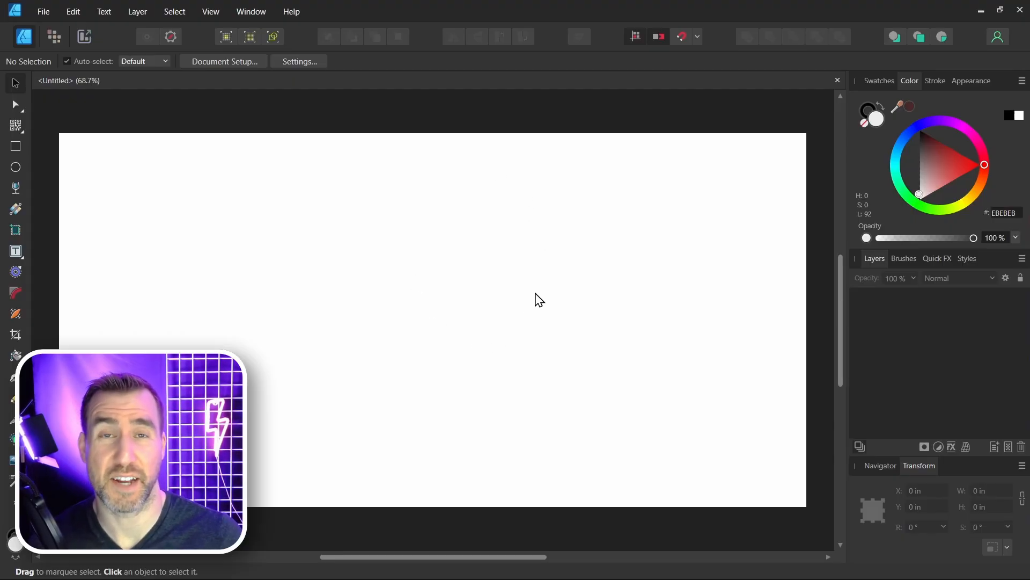
Create artistic text reading STACKED and select it to switch to the Simple Stacked font
{"action": "left_click", "coordinate": [15, 251]}
{"action": "type", "text": "S"}
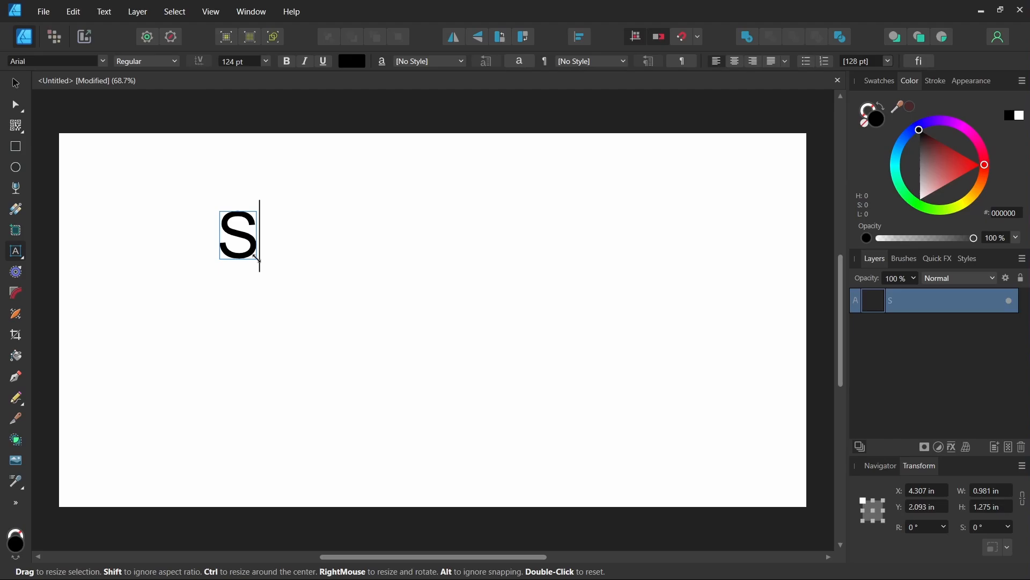
{"action": "type", "text": "TACKED"}
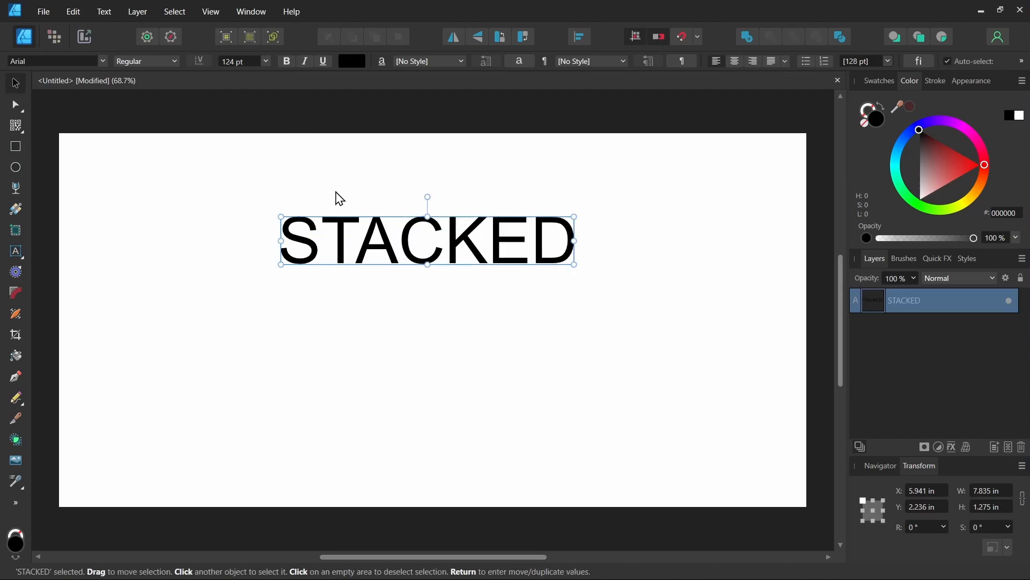
{"action": "left_click", "coordinate": [102, 60]}
{"action": "type", "text": "Simple Stacked"}
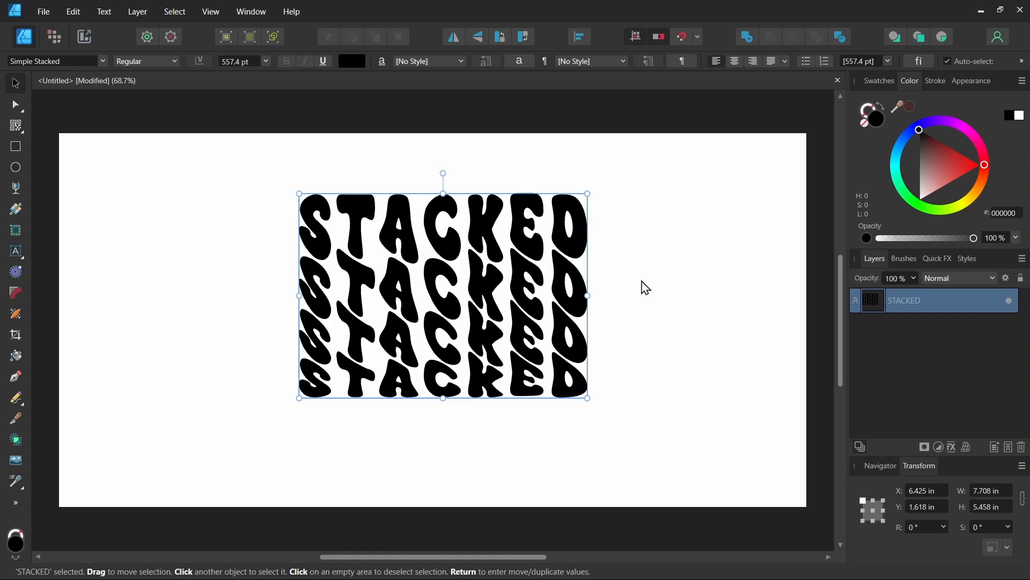
{"action": "mouse_move", "coordinate": [312, 406]}
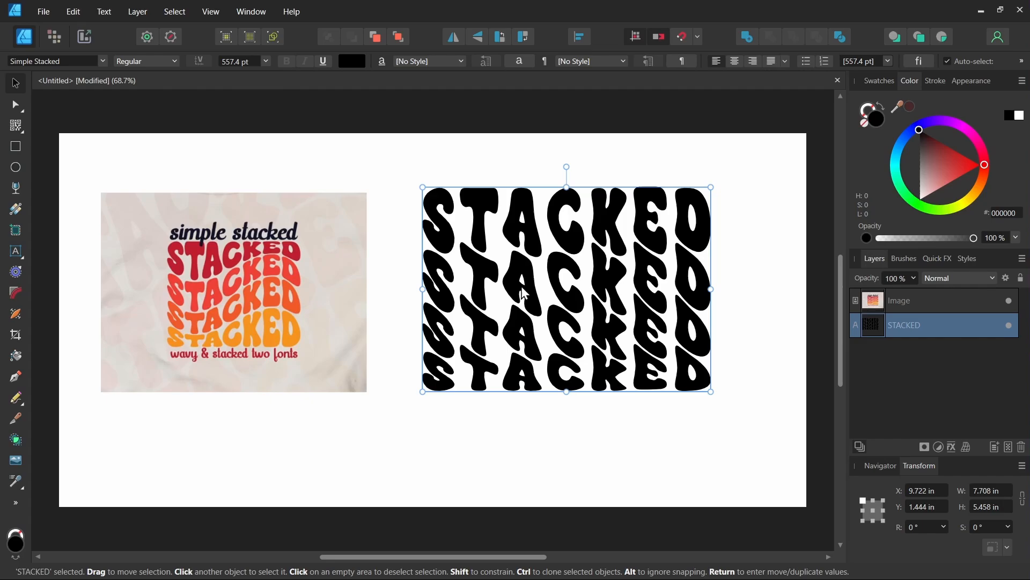
{"action": "mouse_move", "coordinate": [238, 307]}
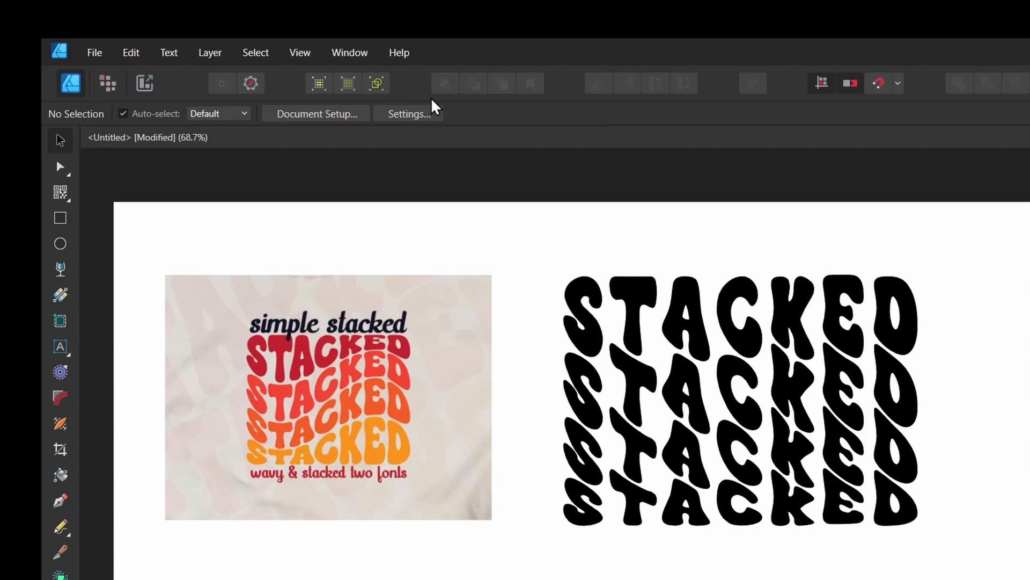
Show the Glyph Browser from Window > Text and scroll through the Simple Stacked glyphs
{"action": "left_click", "coordinate": [350, 52]}
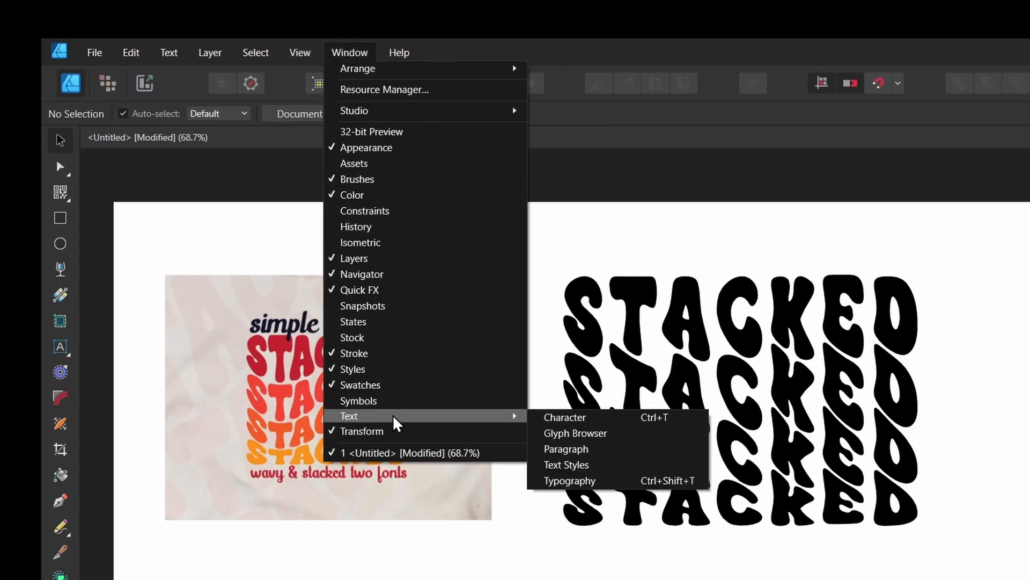
{"action": "left_click", "coordinate": [575, 433]}
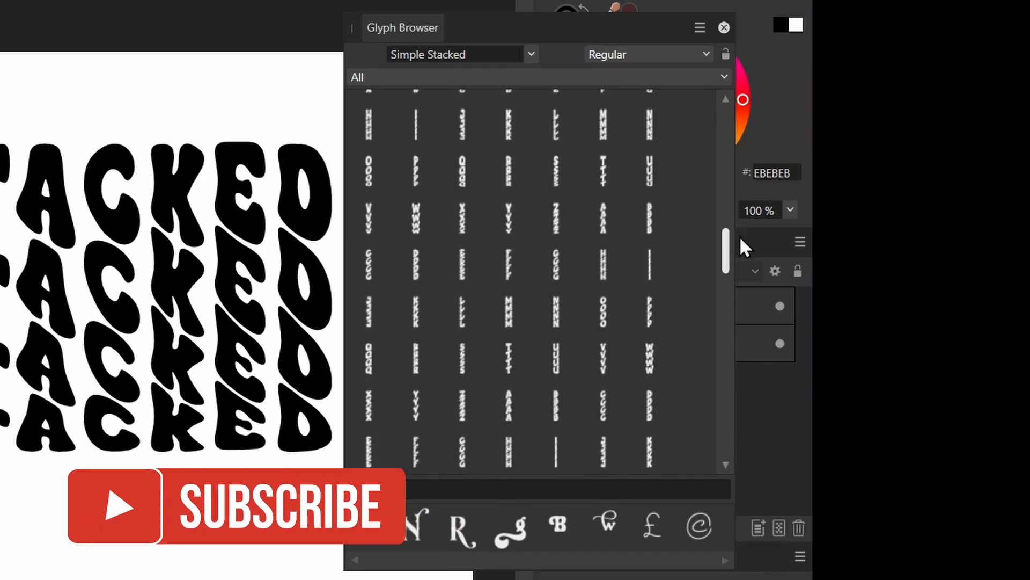
{"action": "scroll", "scroll_direction": "down", "scroll_amount": 3}
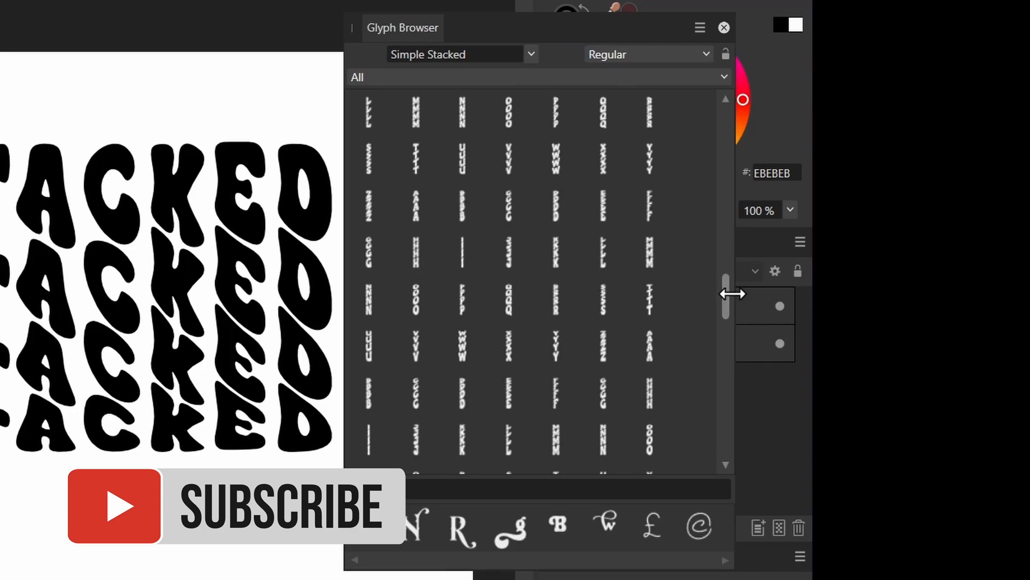
{"action": "scroll", "scroll_direction": "down", "scroll_amount": 3}
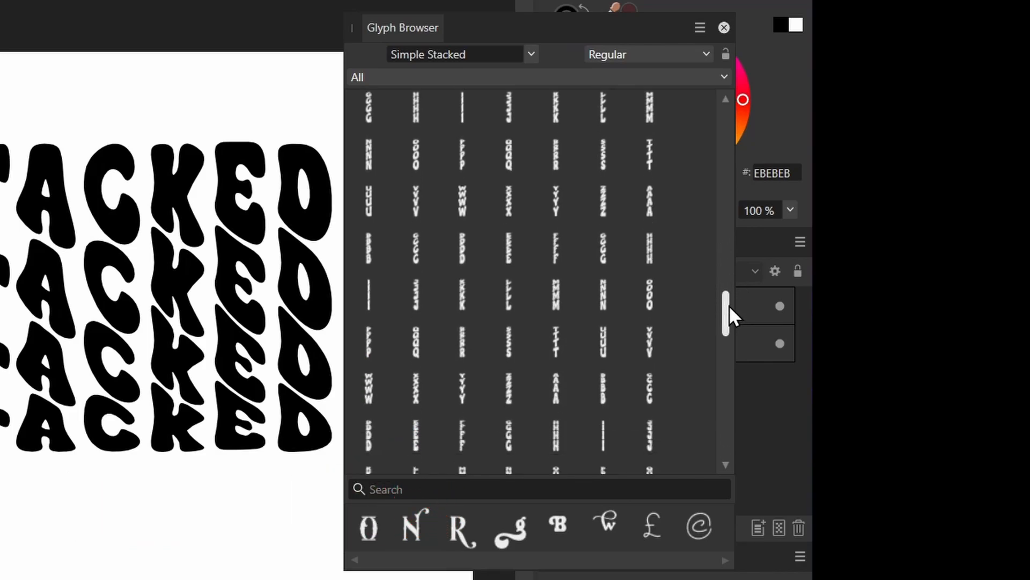
{"action": "mouse_move", "coordinate": [677, 258]}
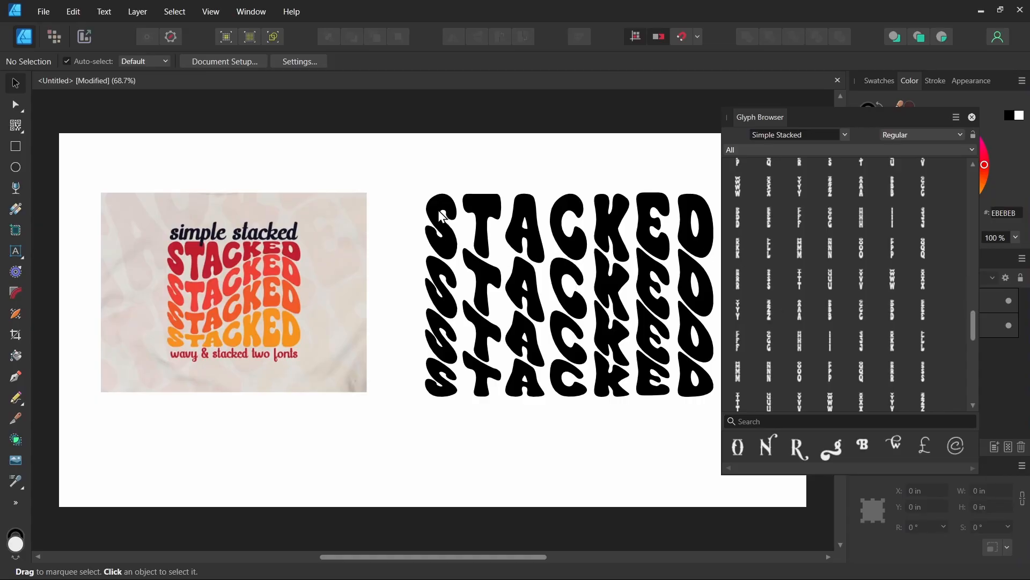
{"action": "mouse_move", "coordinate": [652, 283]}
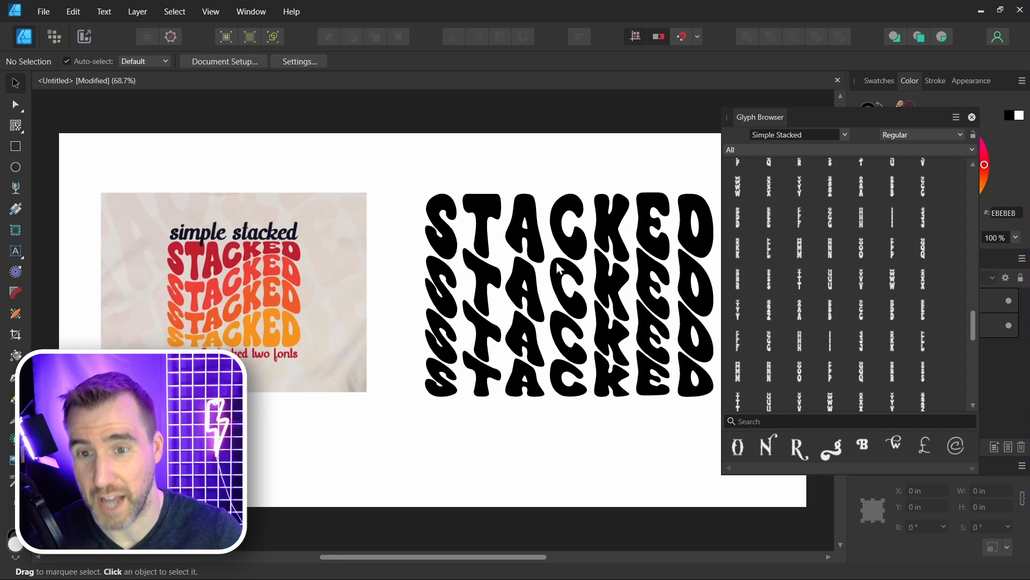
{"action": "mouse_move", "coordinate": [992, 185]}
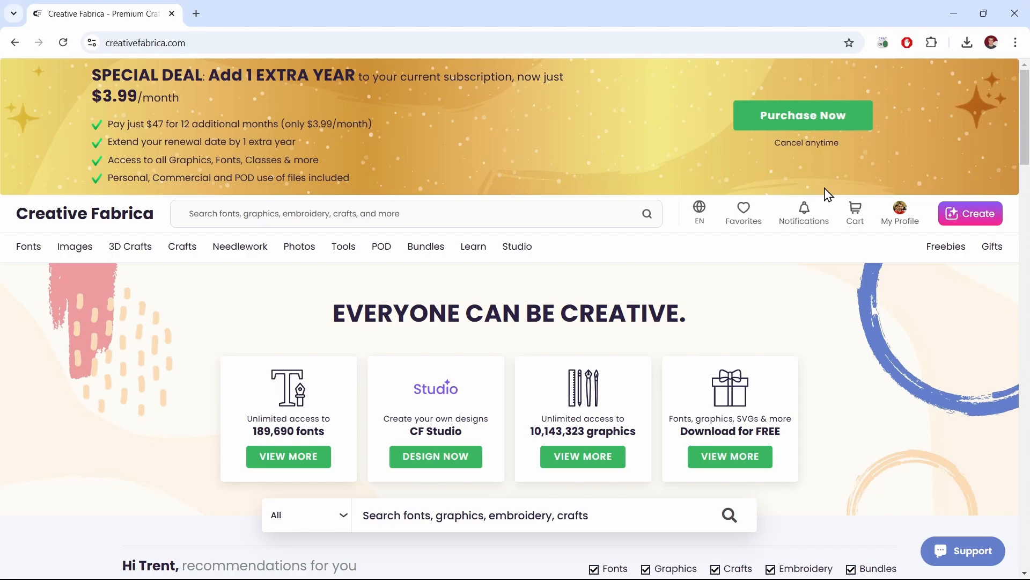
Search Creative Fabrica for groovy and browse the font results
{"action": "left_click", "coordinate": [408, 212]}
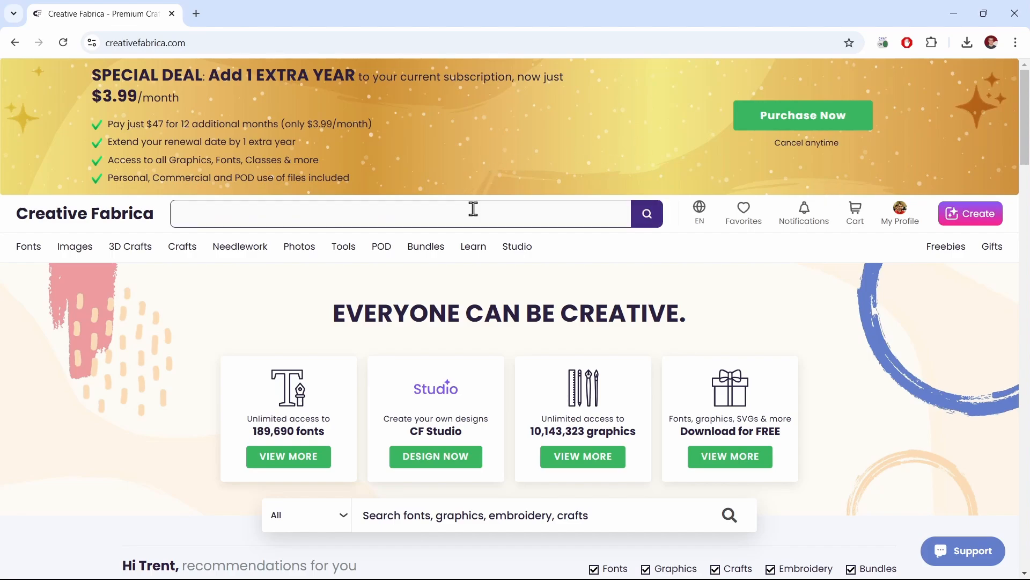
{"action": "type", "text": "g"}
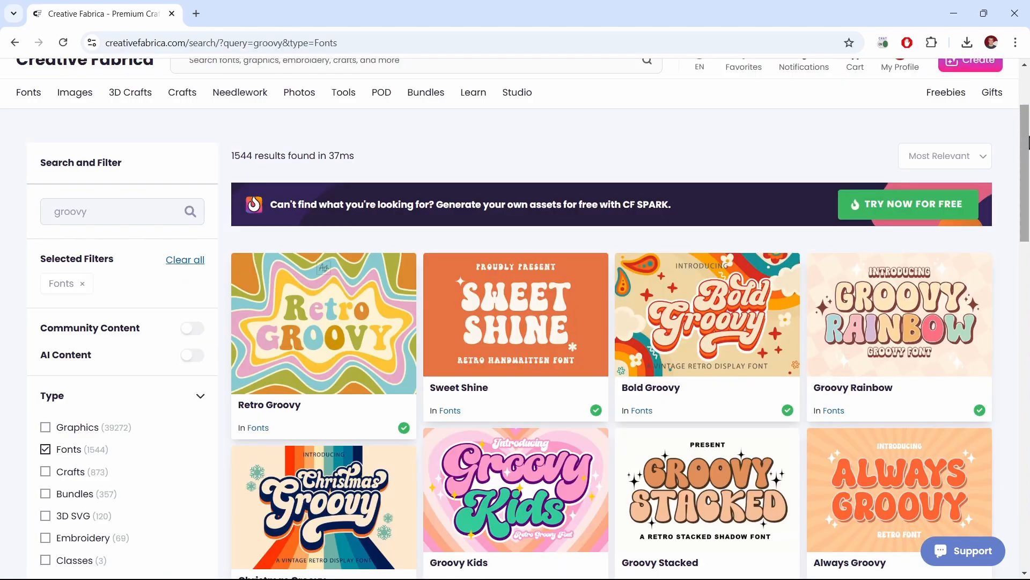
{"action": "scroll", "scroll_direction": "down", "scroll_amount": 3}
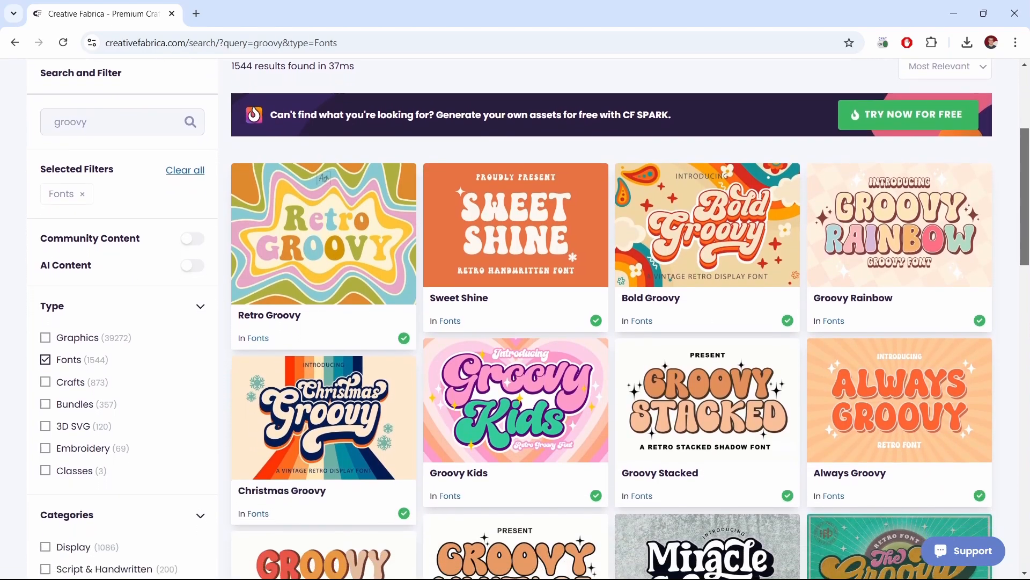
{"action": "left_click", "coordinate": [898, 225]}
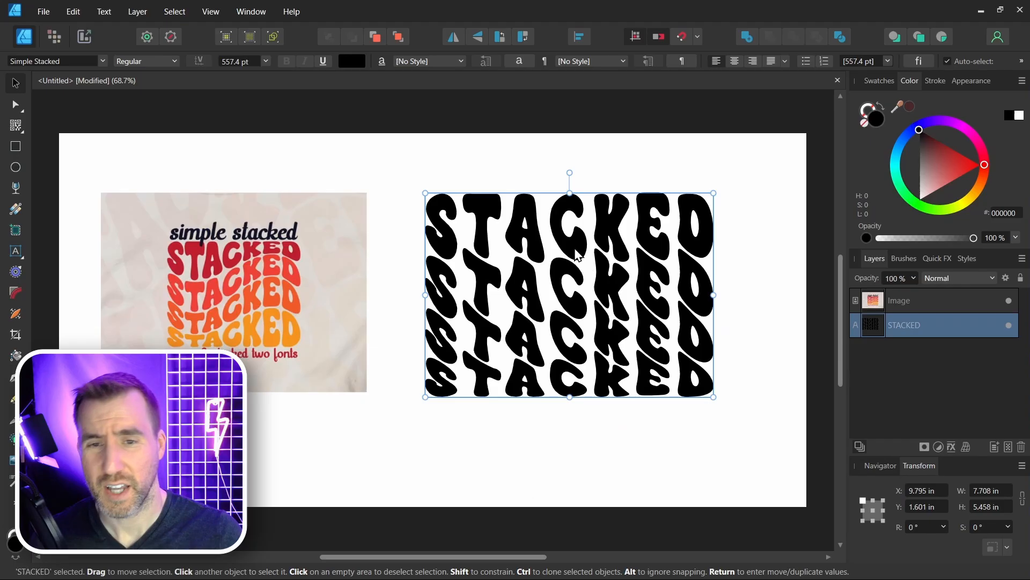
{"action": "mouse_move", "coordinate": [578, 326]}
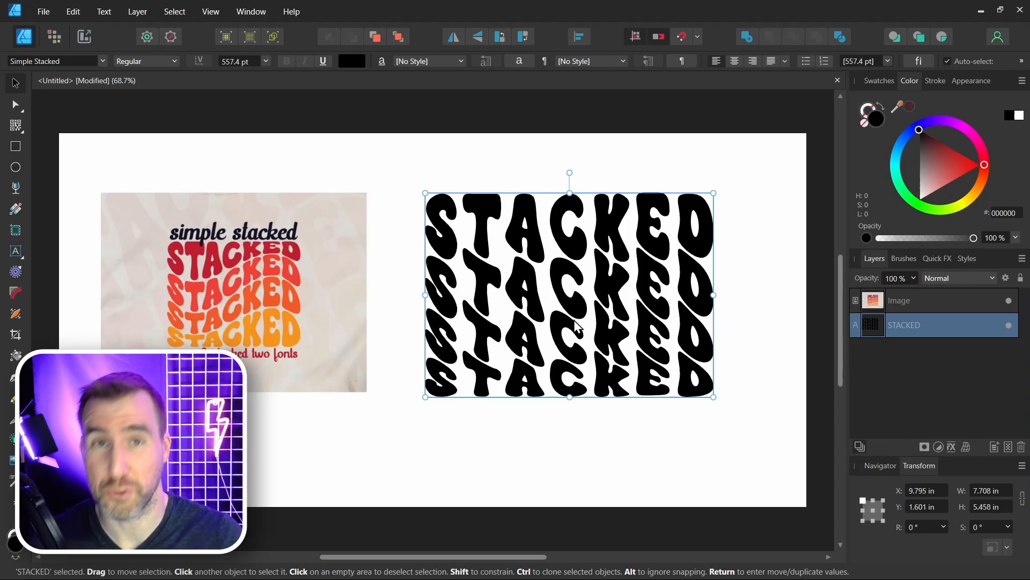
Select the STACKED text to reduce it to one red line in Groovy Rainbow
{"action": "left_click", "coordinate": [102, 60]}
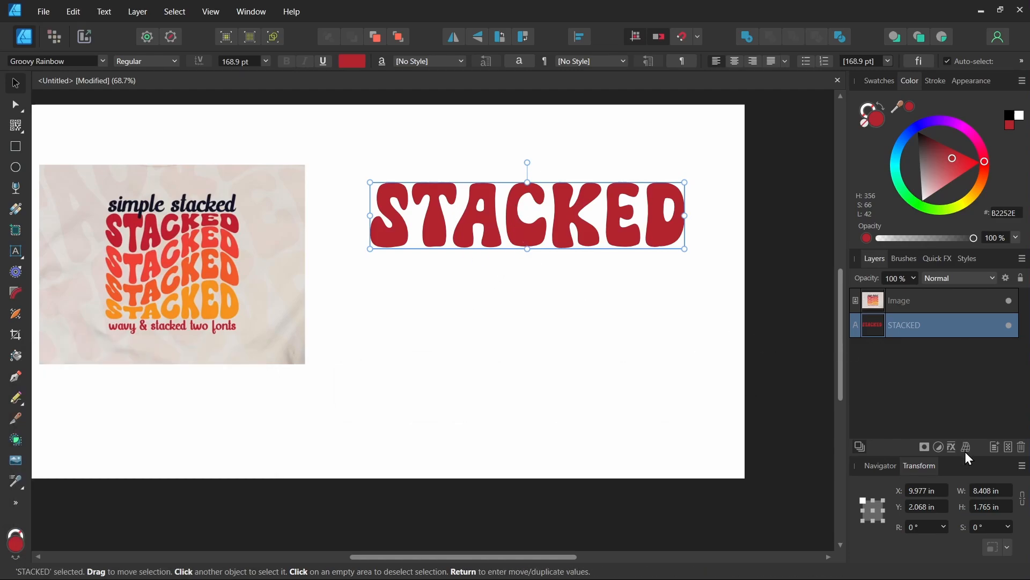
{"action": "mouse_move", "coordinate": [966, 446]}
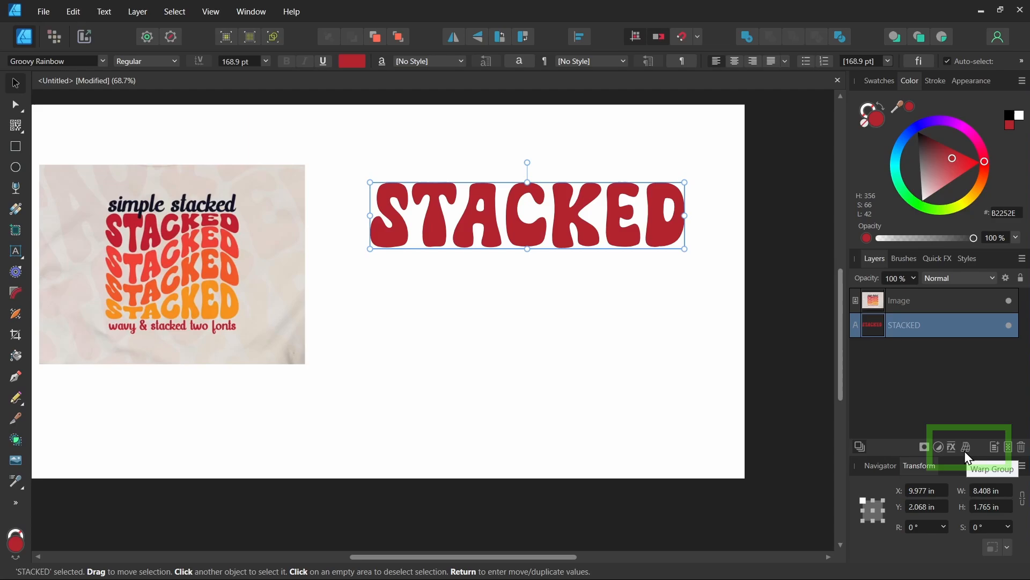
Wrap the red STACKED word in a Mesh warp group and select that group
{"action": "left_click", "coordinate": [967, 446]}
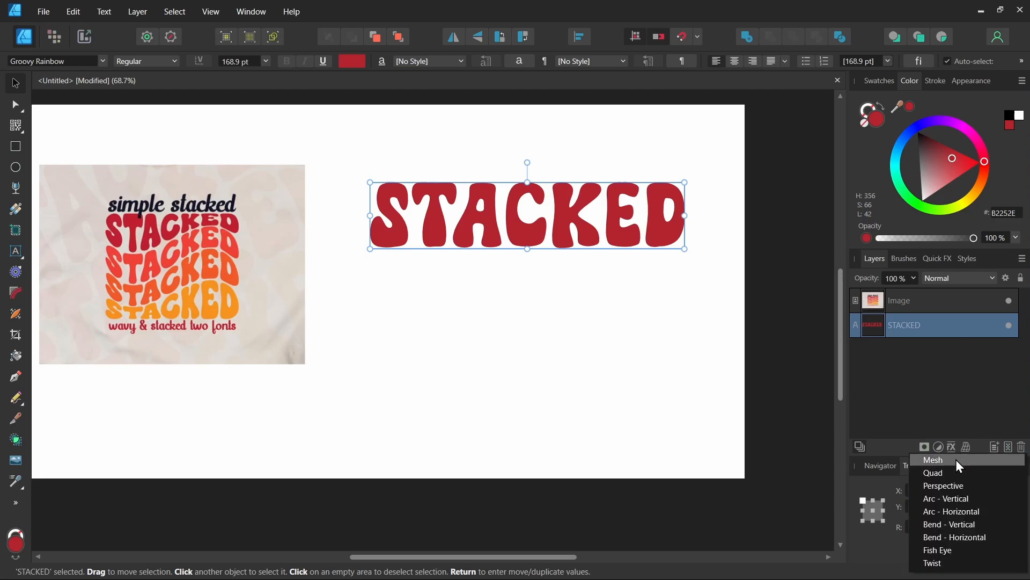
{"action": "left_click", "coordinate": [933, 459]}
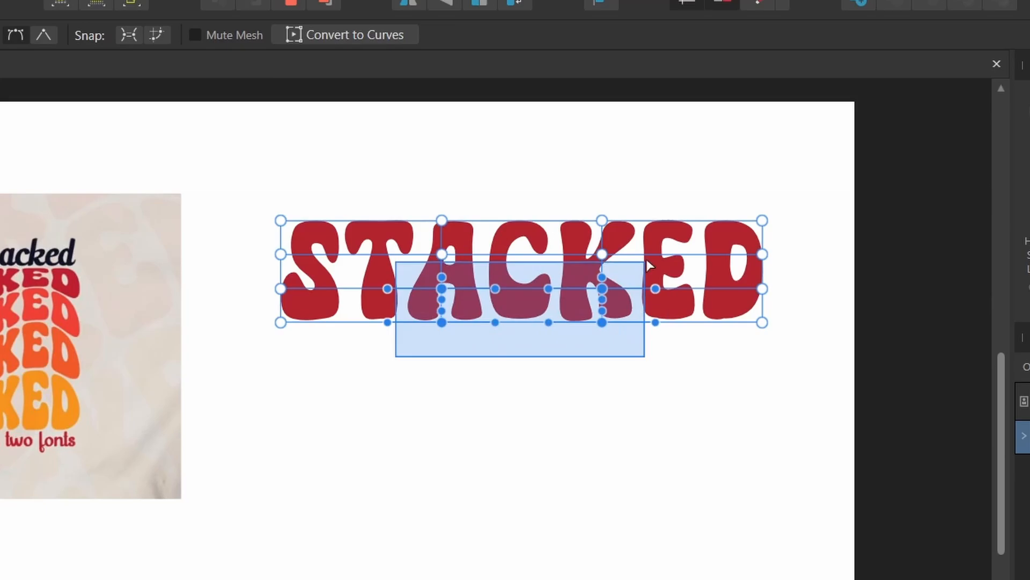
{"action": "left_click_drag", "start_coordinate": [520, 322], "coordinate": [638, 361]}
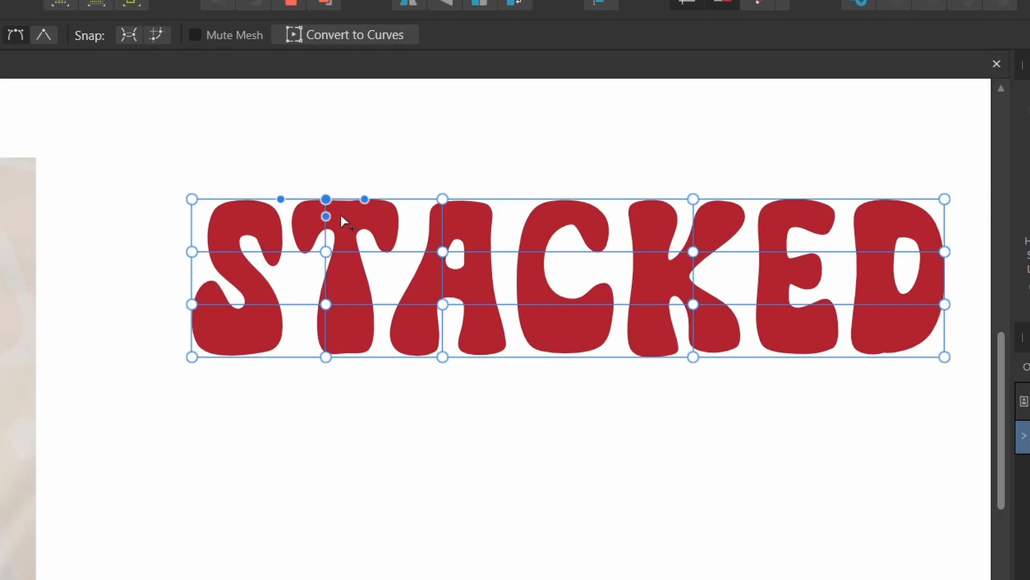
{"action": "mouse_move", "coordinate": [566, 203]}
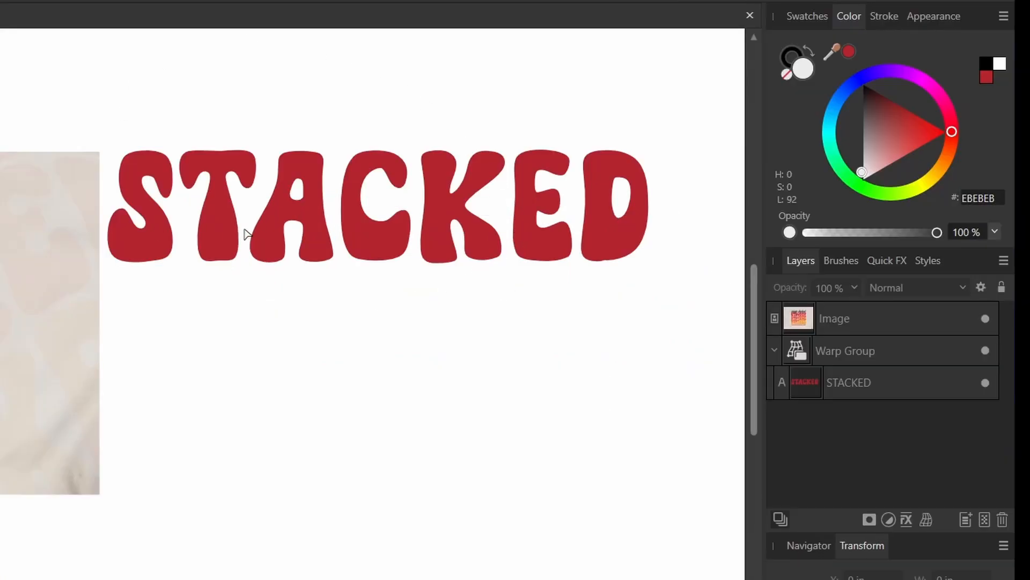
{"action": "mouse_move", "coordinate": [874, 356]}
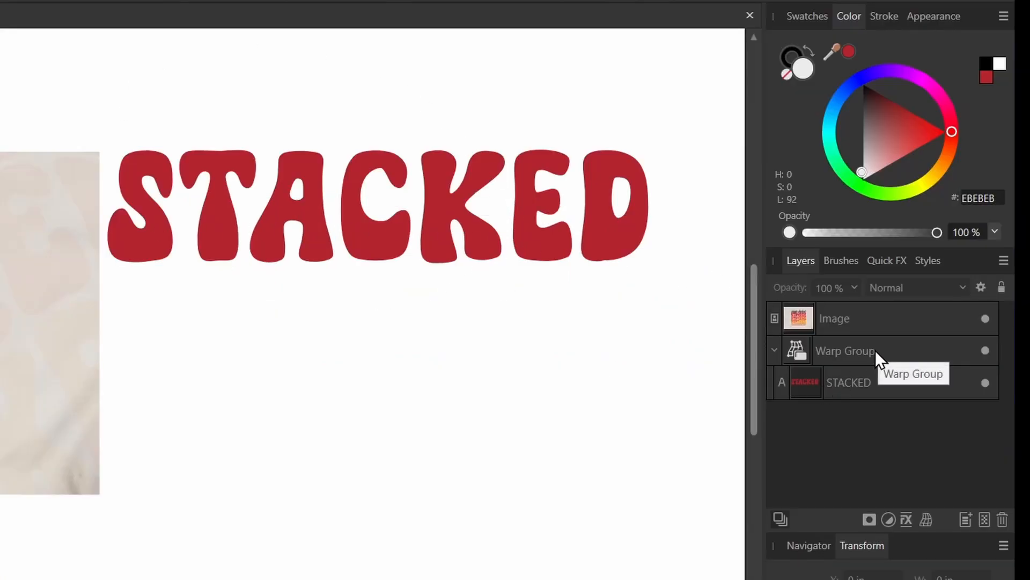
{"action": "left_click", "coordinate": [846, 350]}
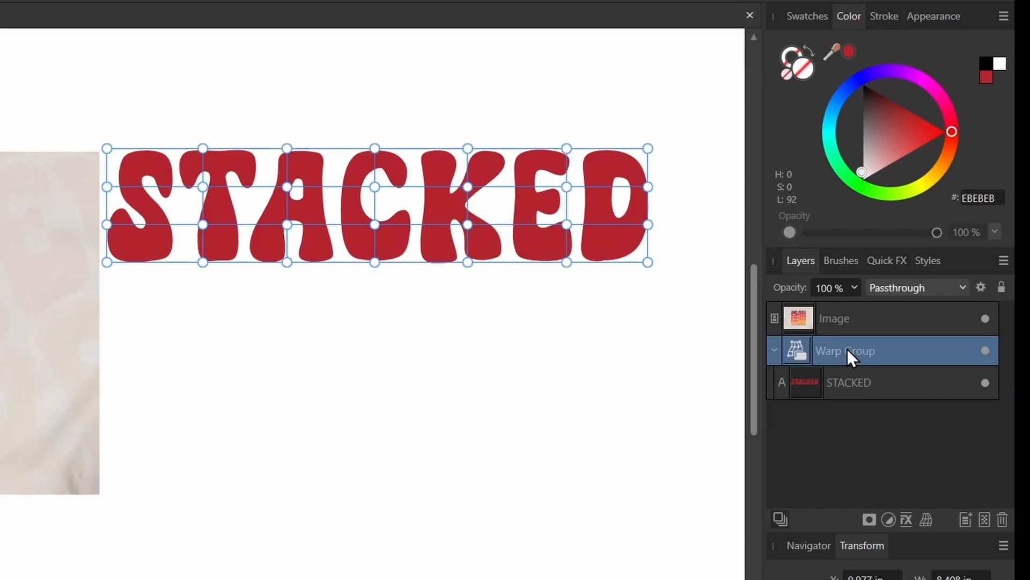
{"action": "mouse_move", "coordinate": [335, 191]}
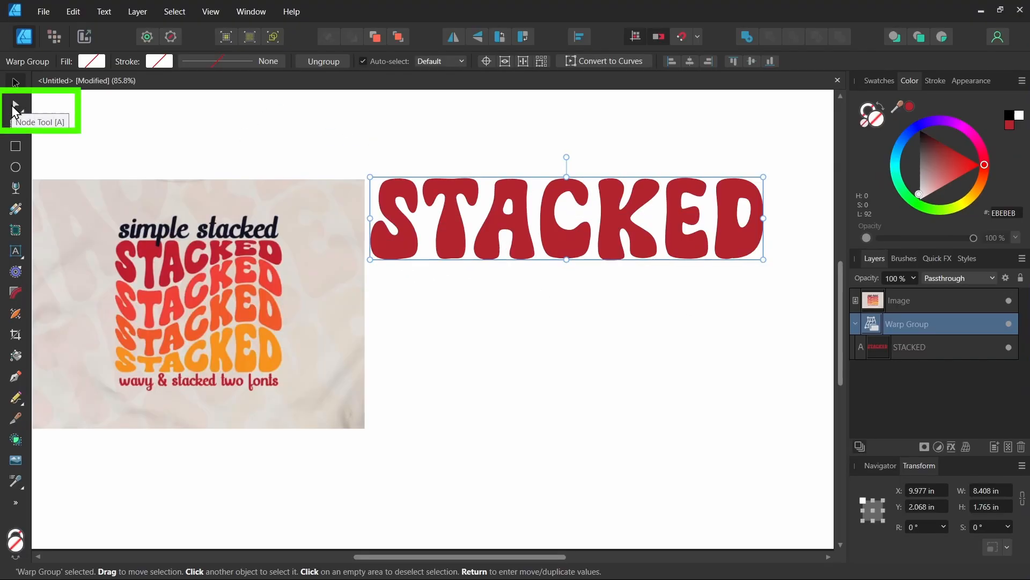
With the Node Tool, drag mesh junctions to reshape the bottom STACKED row's wave
{"action": "left_click", "coordinate": [16, 105]}
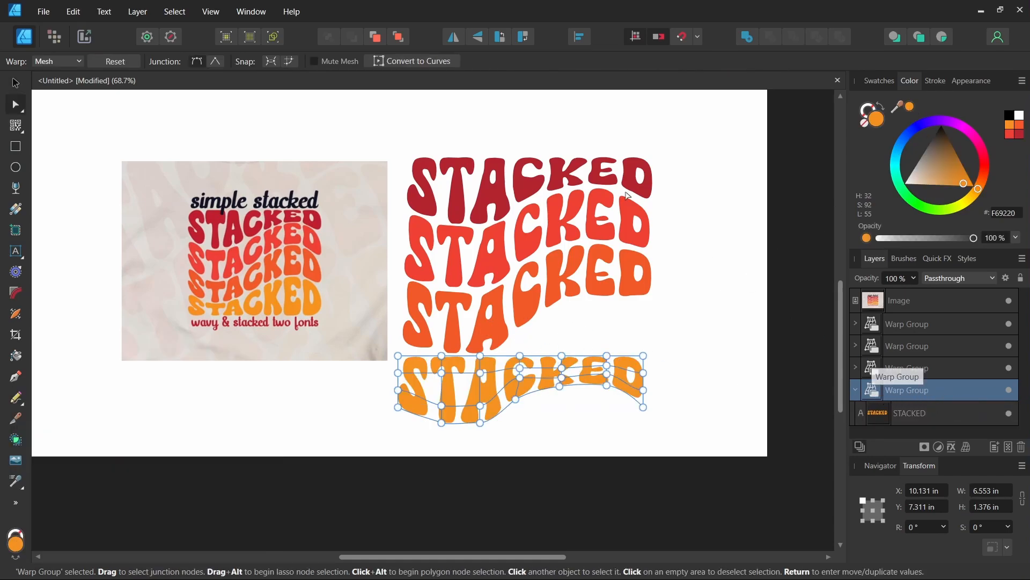
{"action": "left_click", "coordinate": [114, 61]}
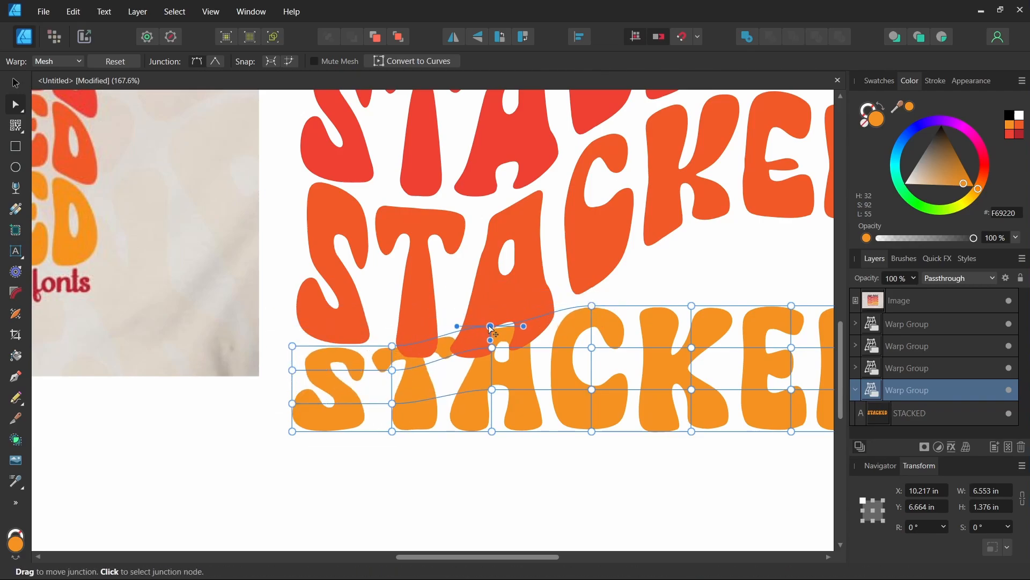
{"action": "left_click_drag", "start_coordinate": [490, 327], "coordinate": [391, 360]}
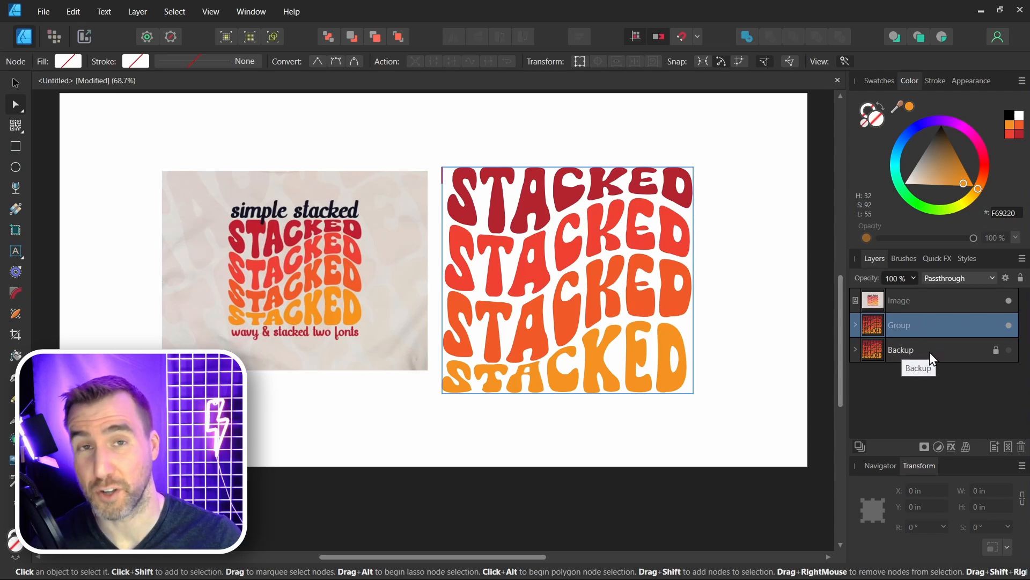
{"action": "mouse_move", "coordinate": [570, 264]}
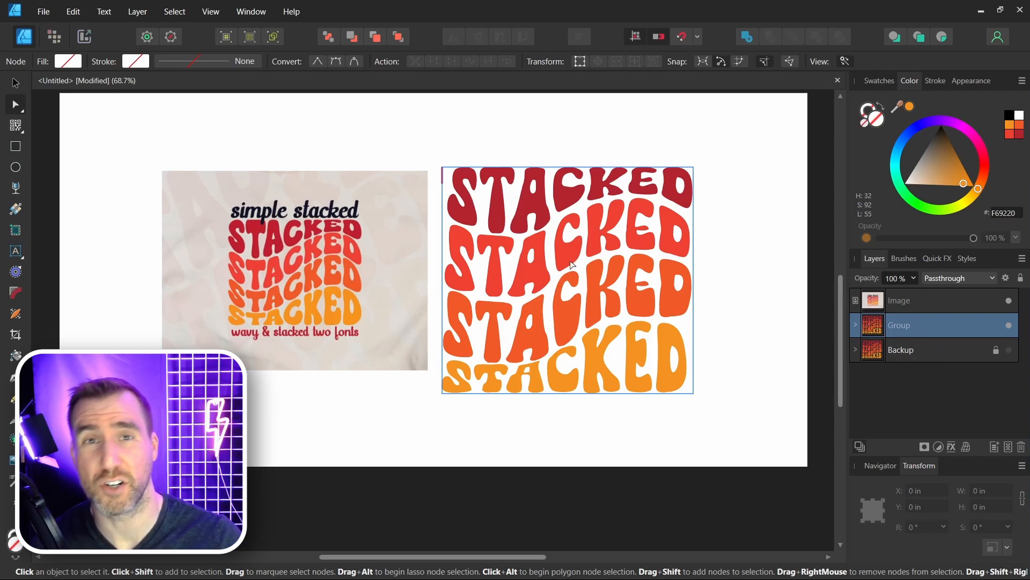
{"action": "mouse_move", "coordinate": [578, 265]}
{"action": "type", "text": "Stacked"}
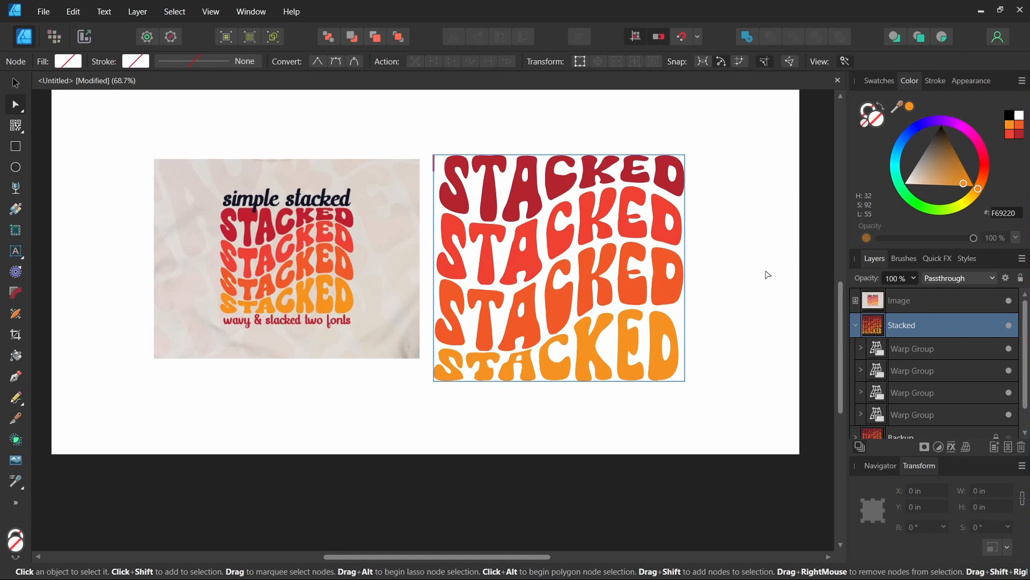
Convert the bottom and third warped STACKED rows to curves via Layer > Convert to Curves
{"action": "left_click", "coordinate": [912, 415]}
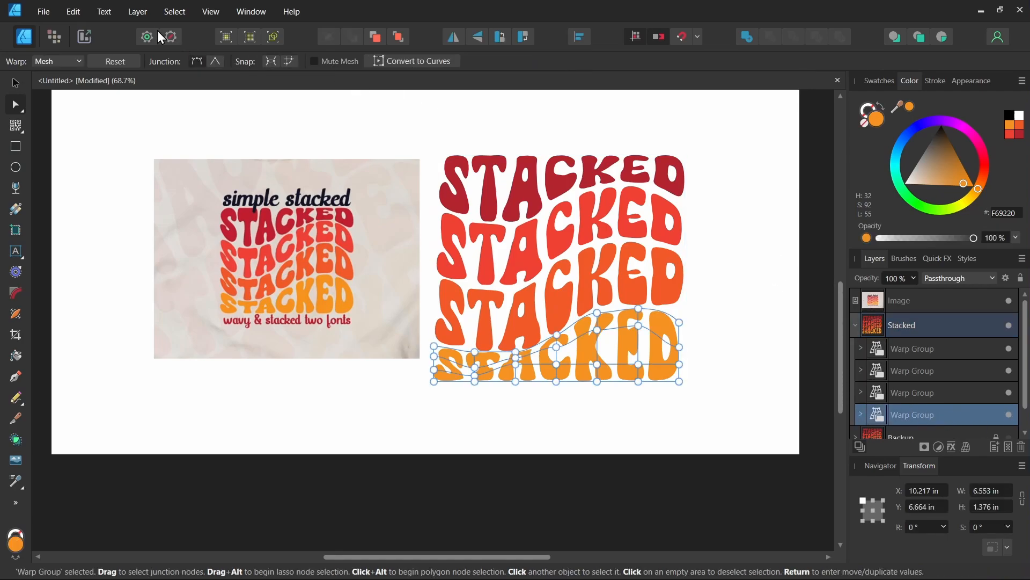
{"action": "left_click", "coordinate": [137, 11]}
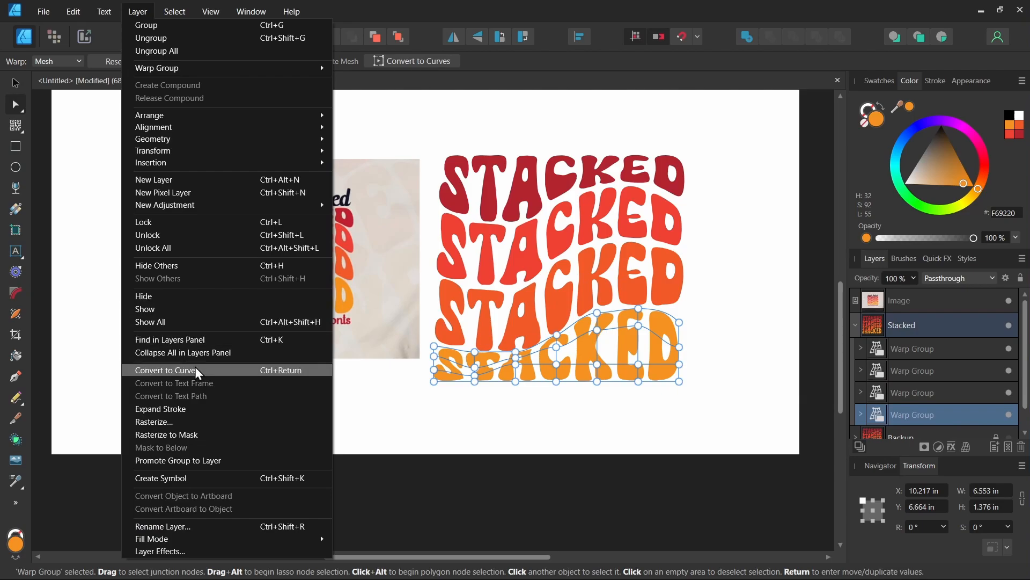
{"action": "left_click", "coordinate": [169, 370]}
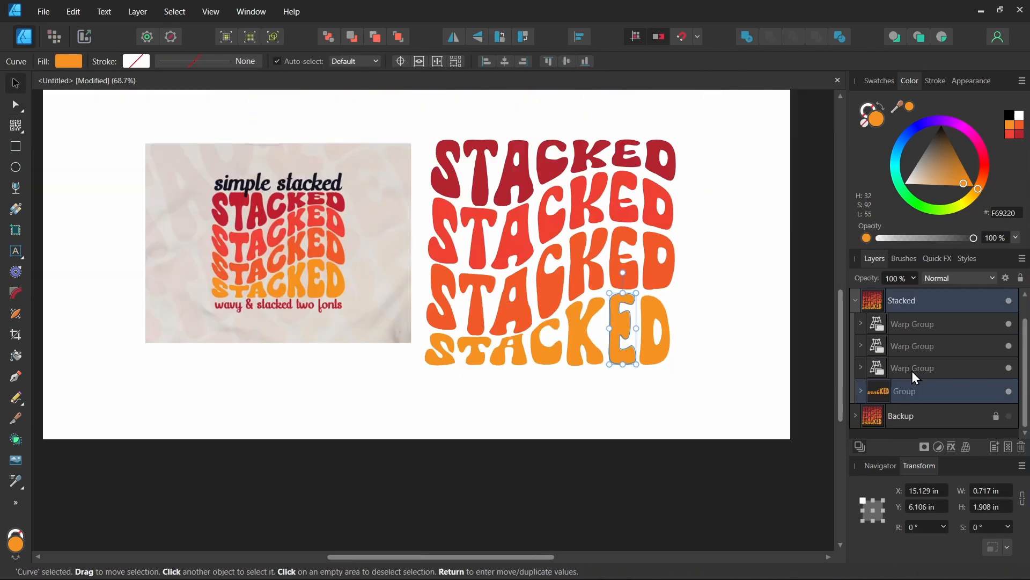
{"action": "left_click", "coordinate": [137, 10]}
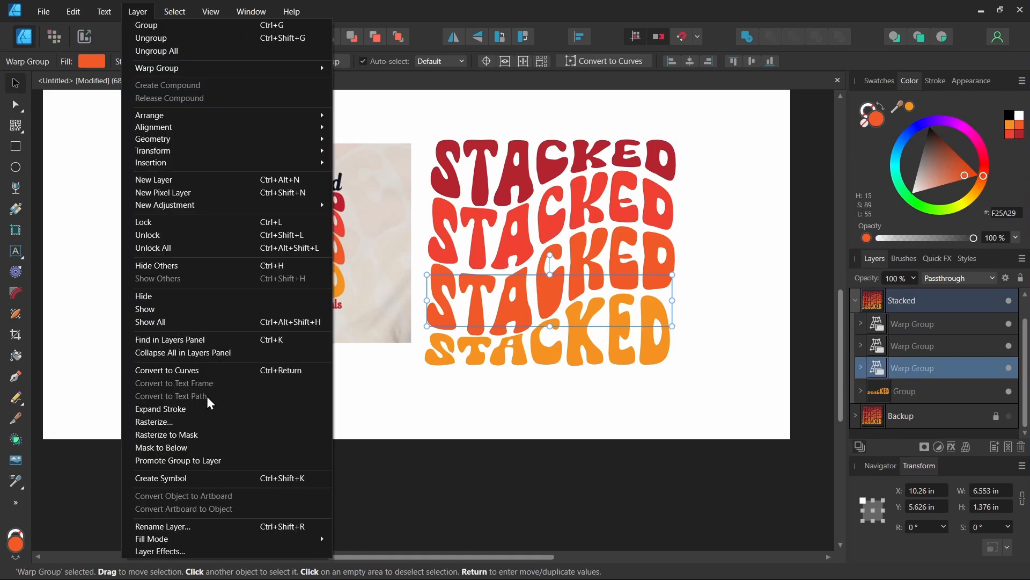
{"action": "left_click", "coordinate": [166, 369]}
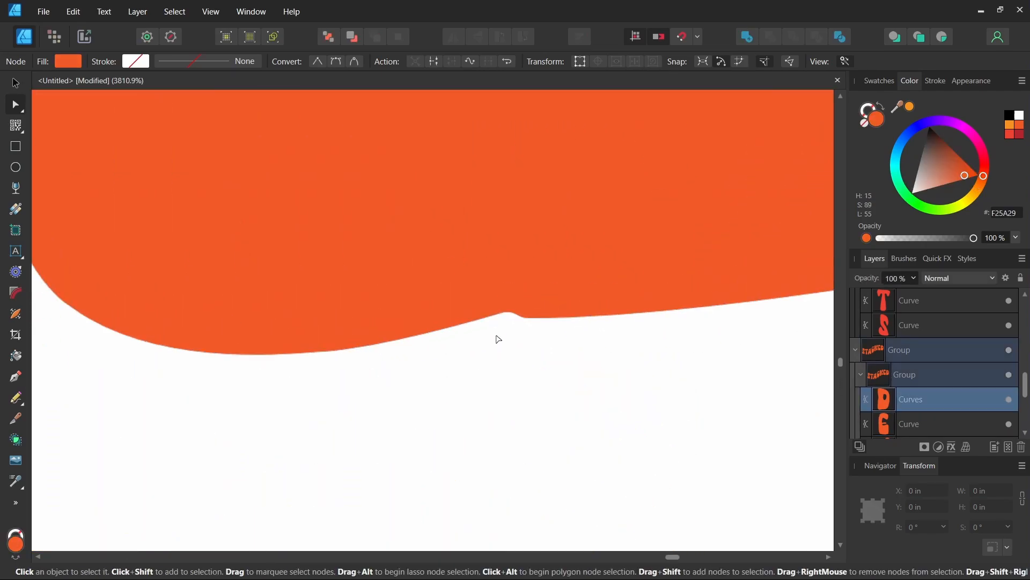
Marquee-select the nodes around the small bump on a letter's edge for smoothing
{"action": "left_click_drag", "start_coordinate": [424, 264], "coordinate": [626, 371]}
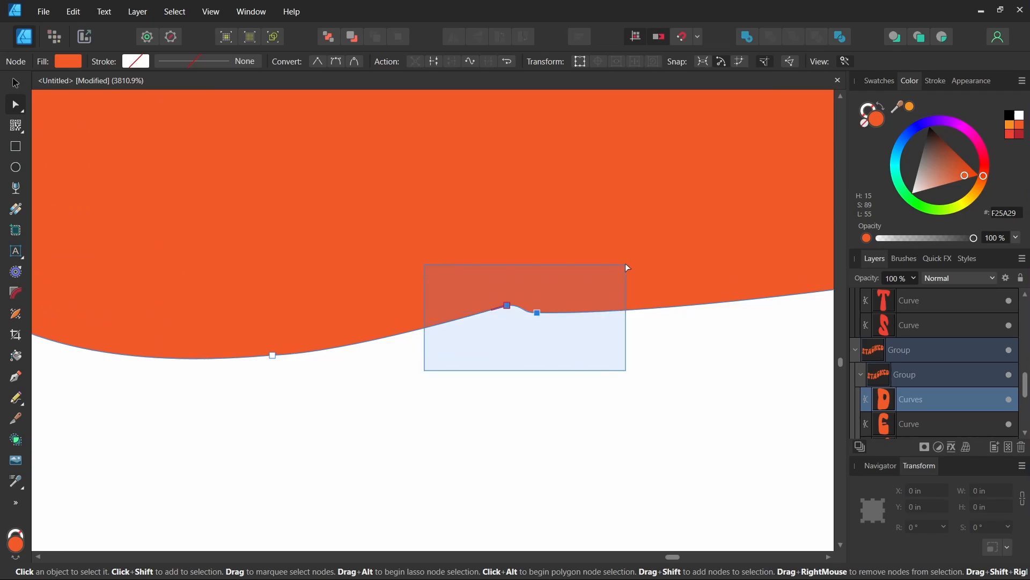